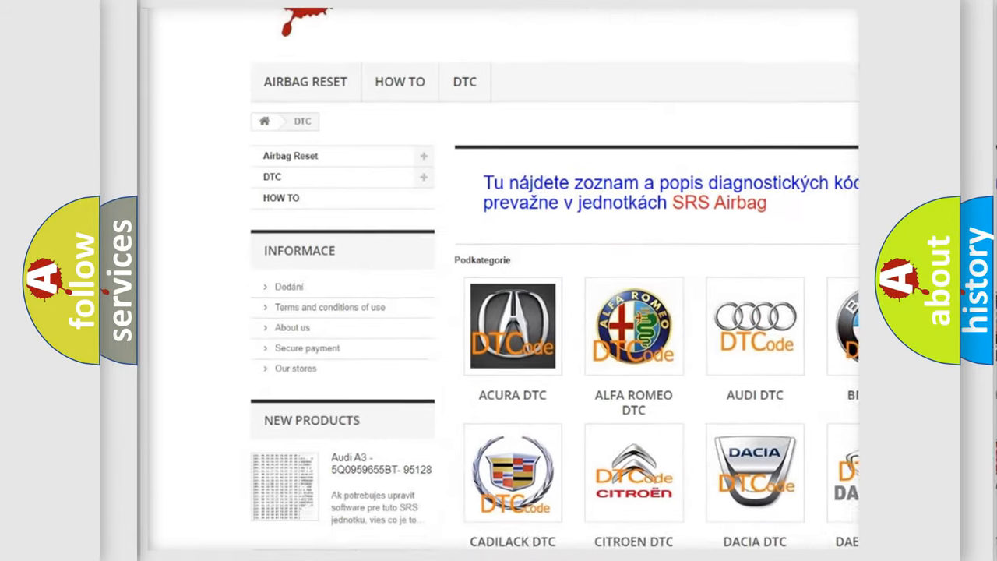
scroll(down, 3)
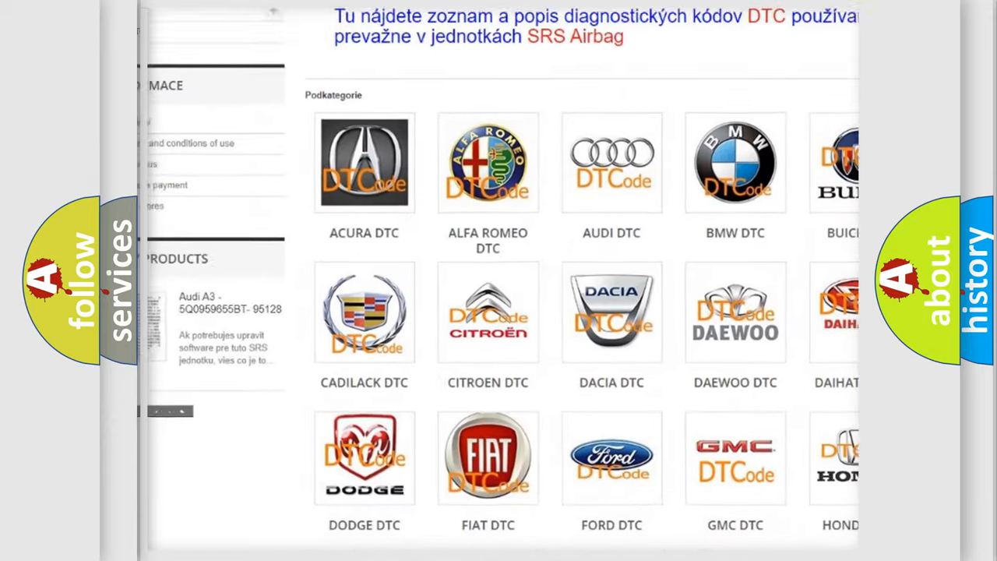